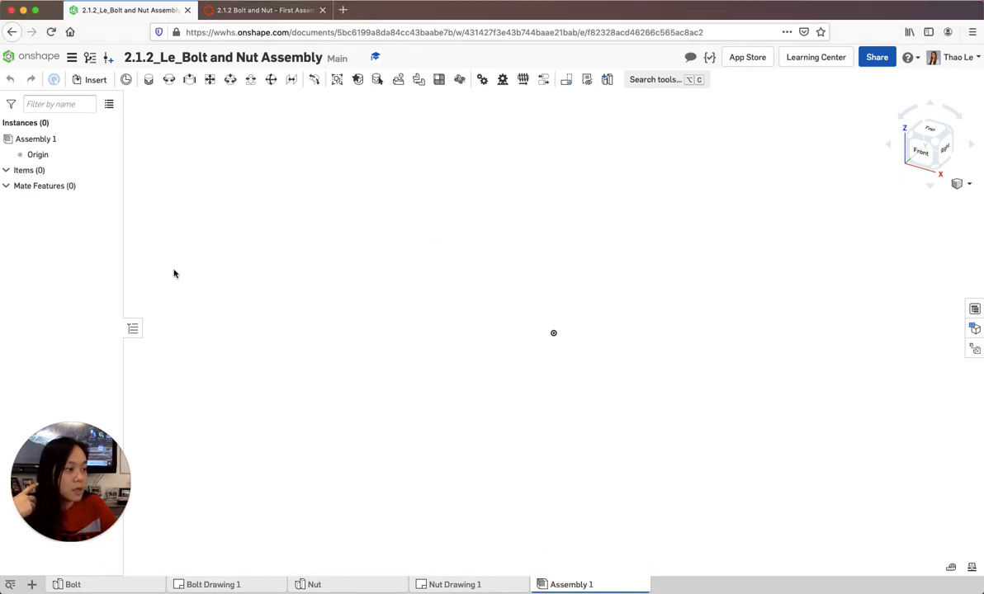
mouse_move(96, 79)
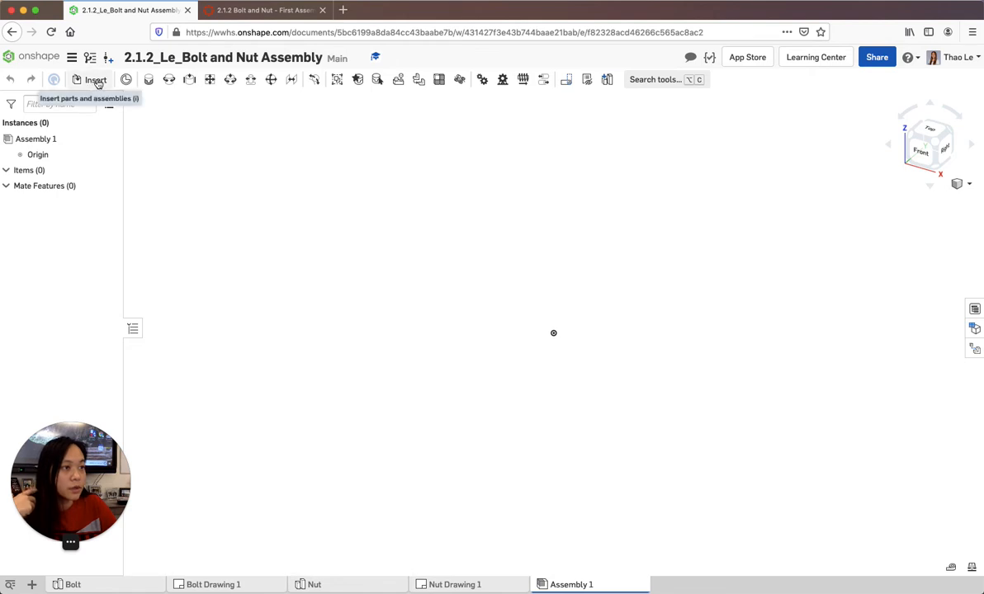
Insert the Bolt and the Nut from the current document's Part Studios into the assembly
click(96, 79)
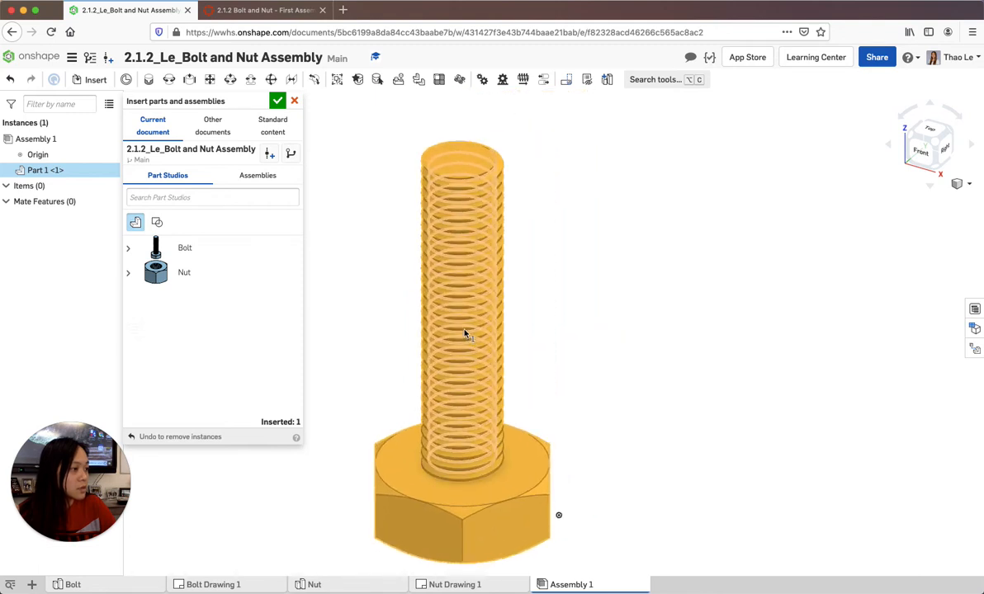
scroll(down, 3)
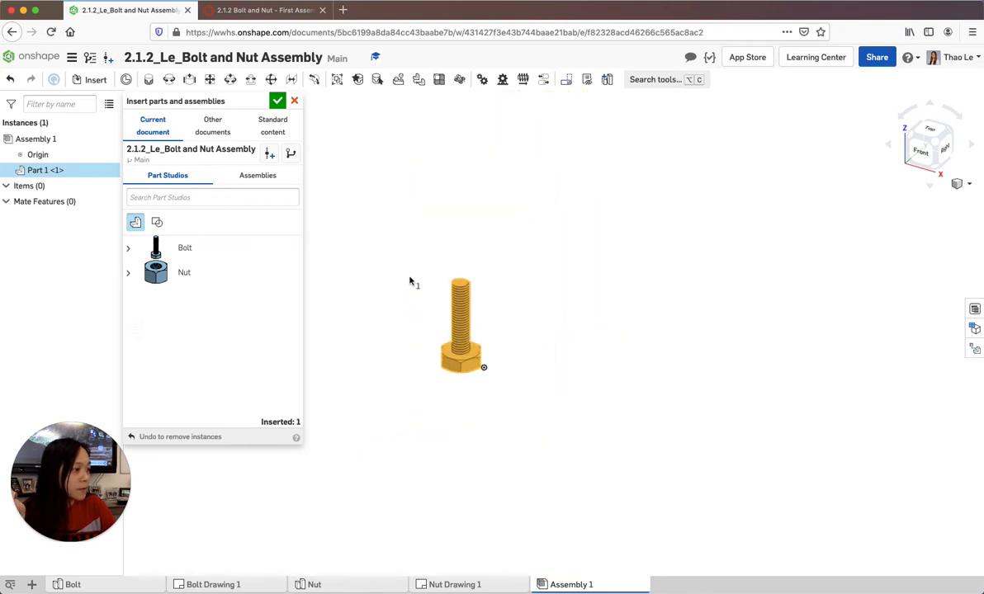
drag(461, 326, 396, 264)
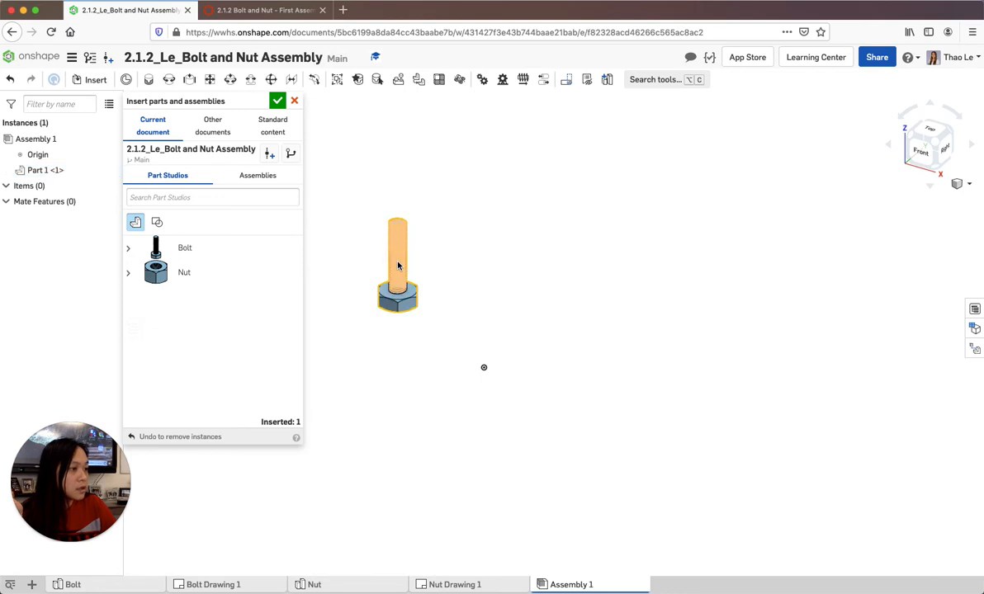
click(155, 272)
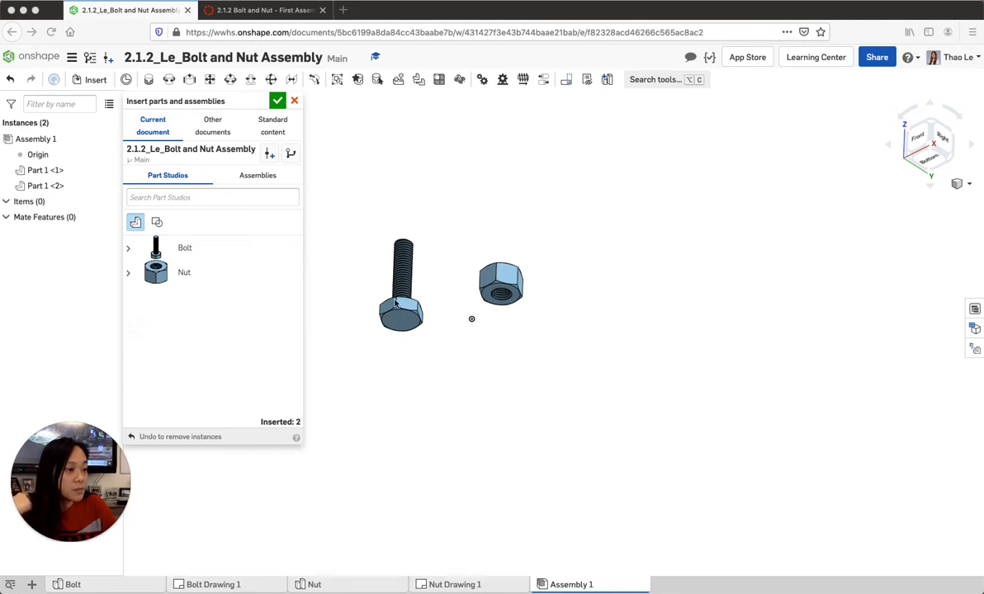
mouse_move(461, 331)
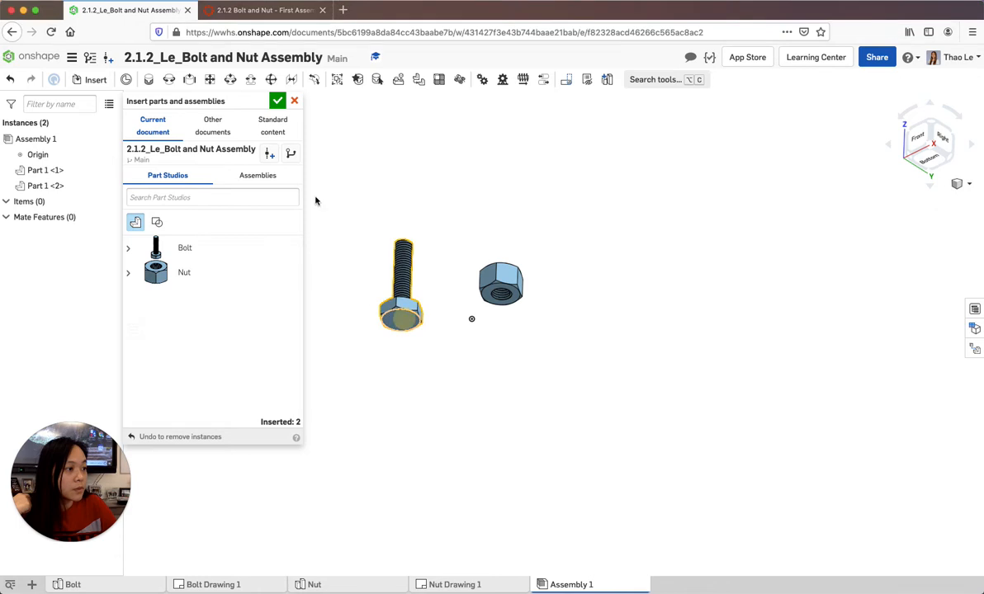
Confirm the insert, then move the bolt to the assembly origin and fix it in place
click(278, 101)
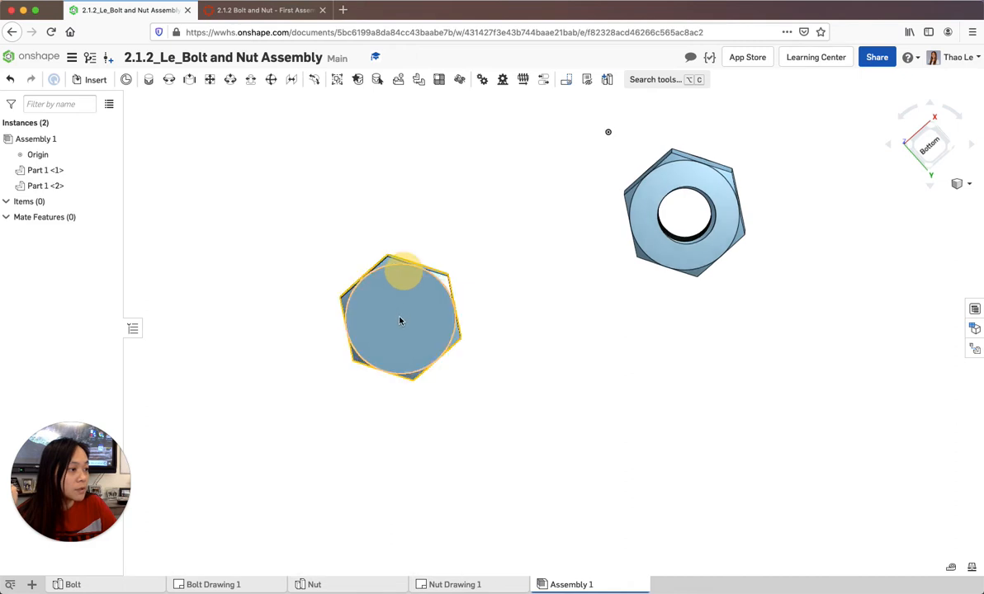
click(400, 320)
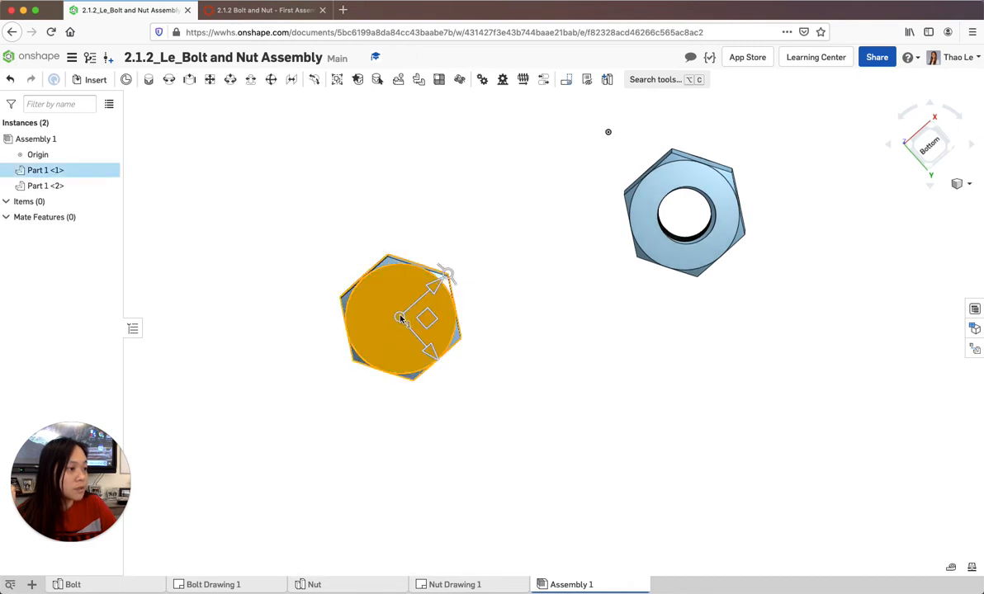
click(399, 320)
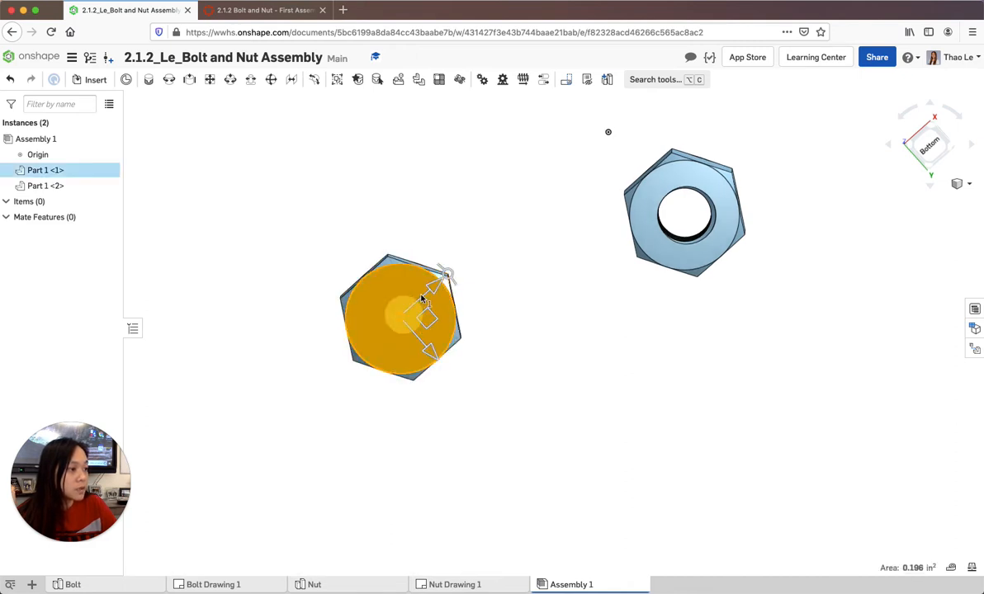
click(404, 316)
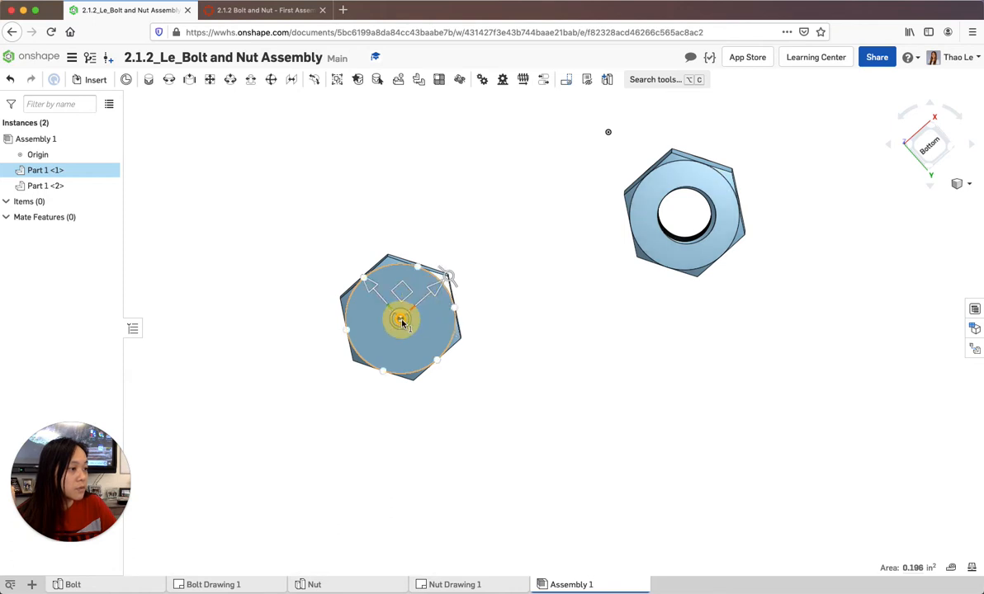
click(400, 330)
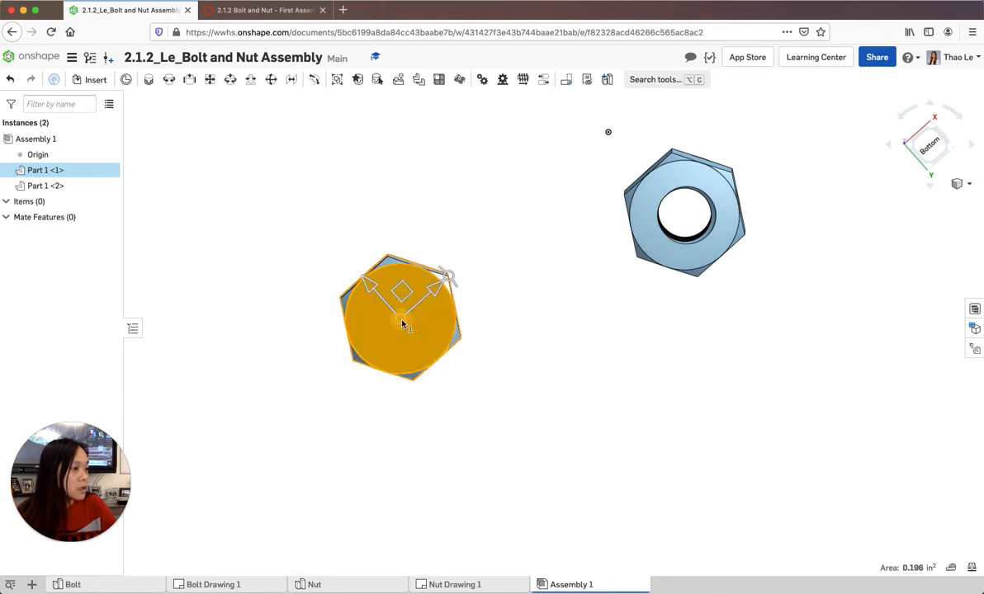
right_click(403, 321)
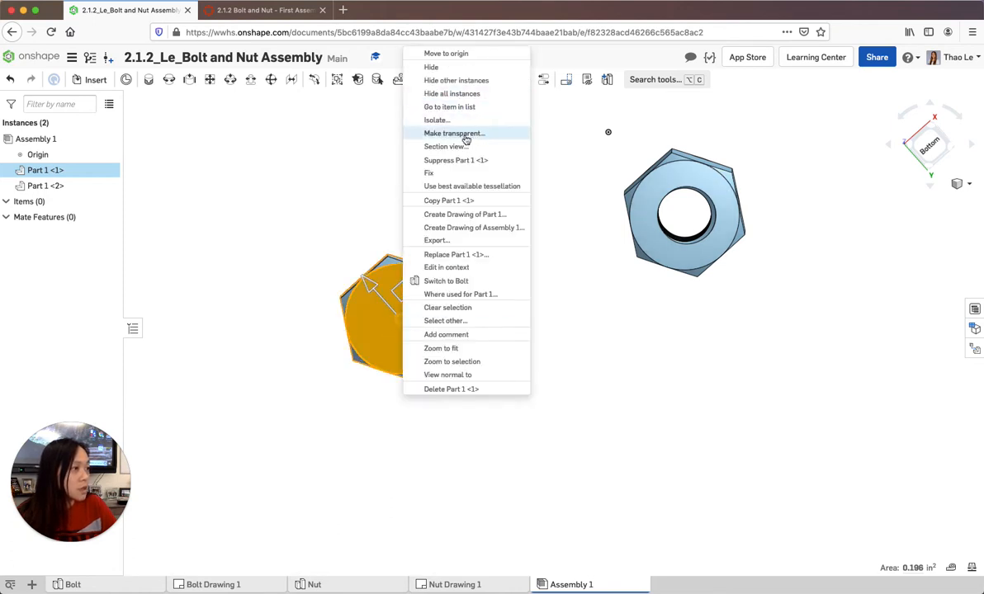
mouse_move(435, 241)
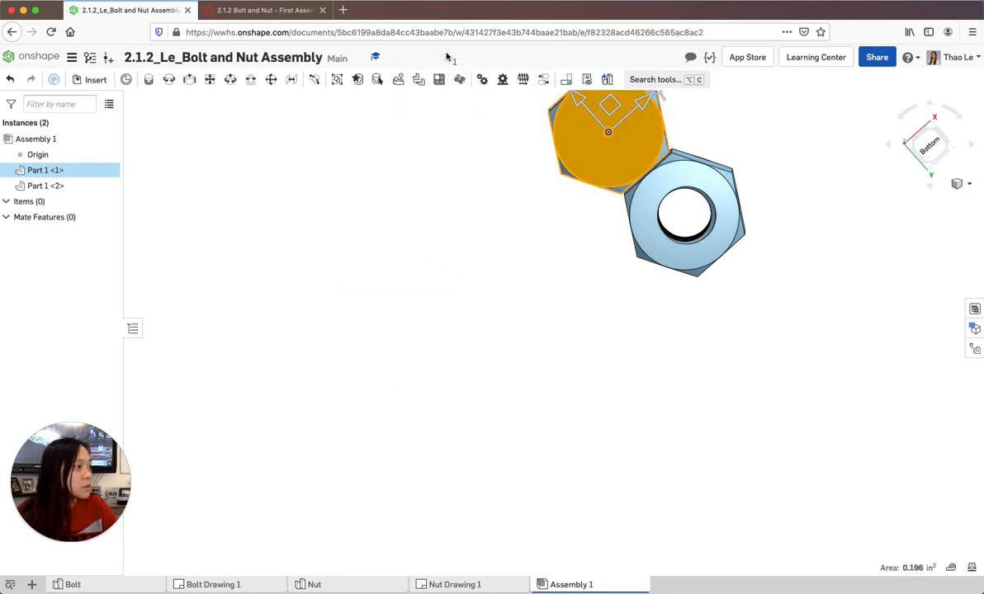
right_click(627, 149)
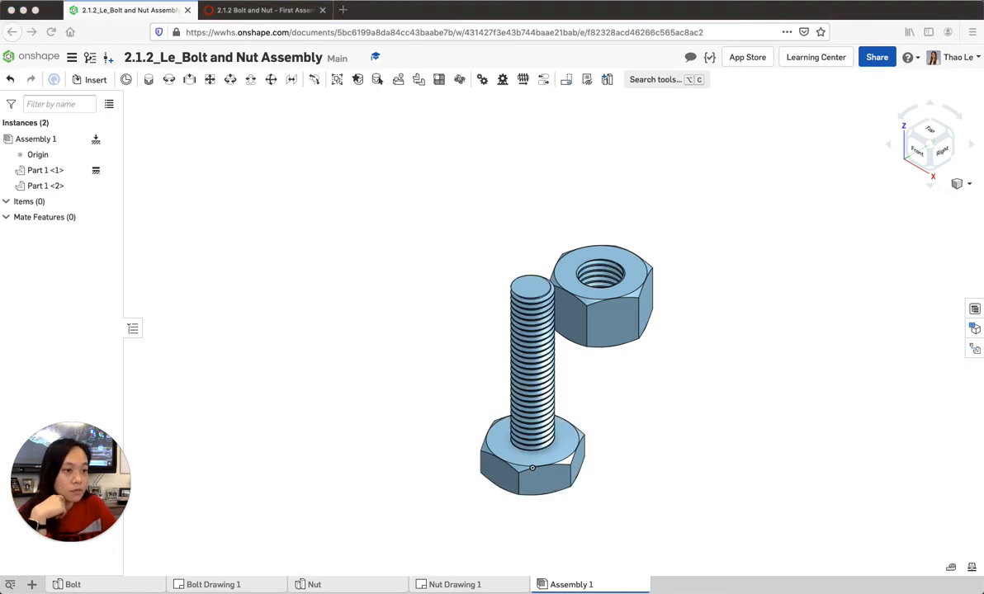
mouse_move(592, 291)
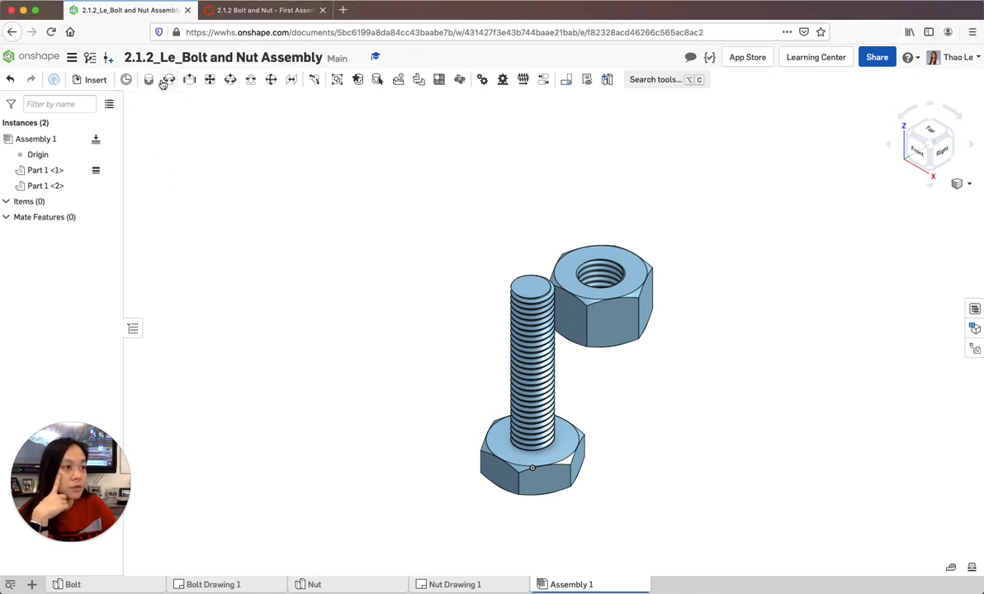
mouse_move(148, 79)
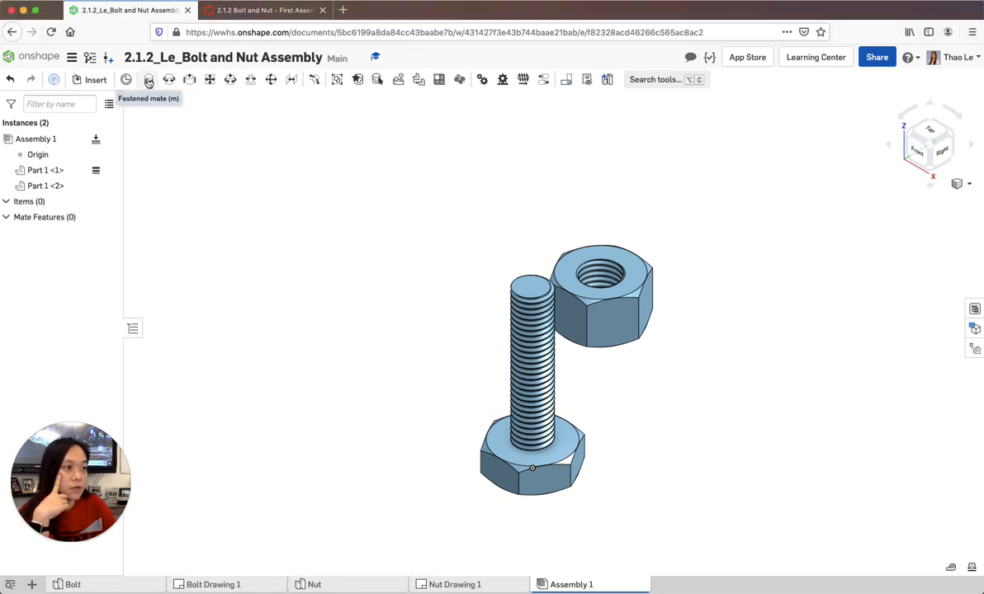
mouse_move(168, 79)
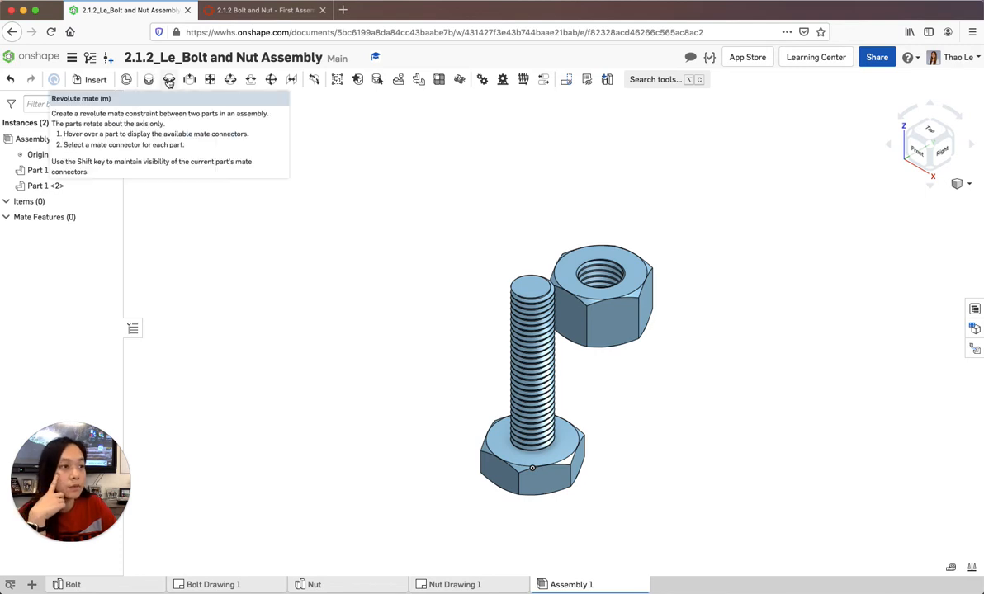
mouse_move(189, 80)
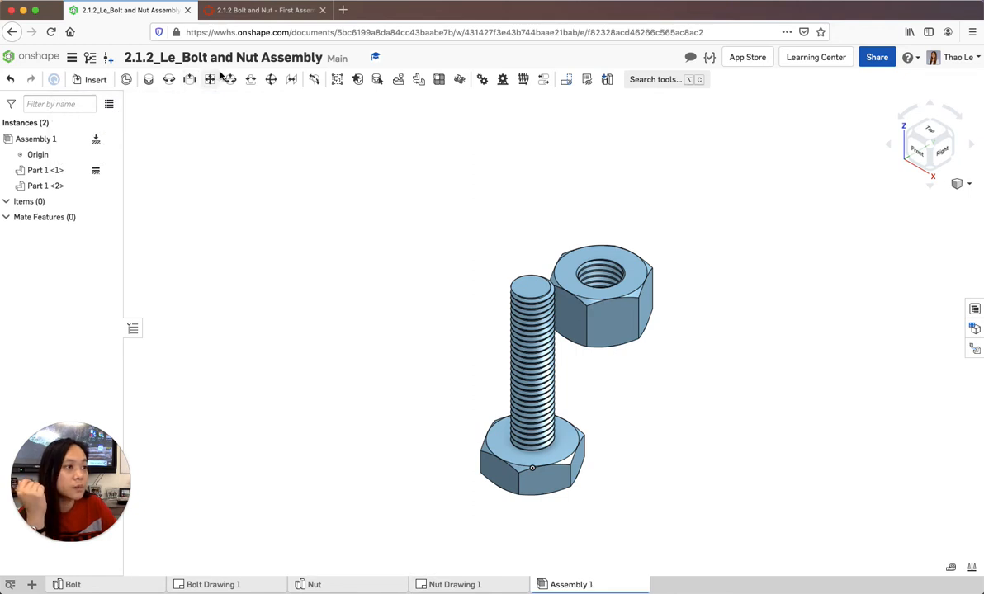
mouse_move(229, 79)
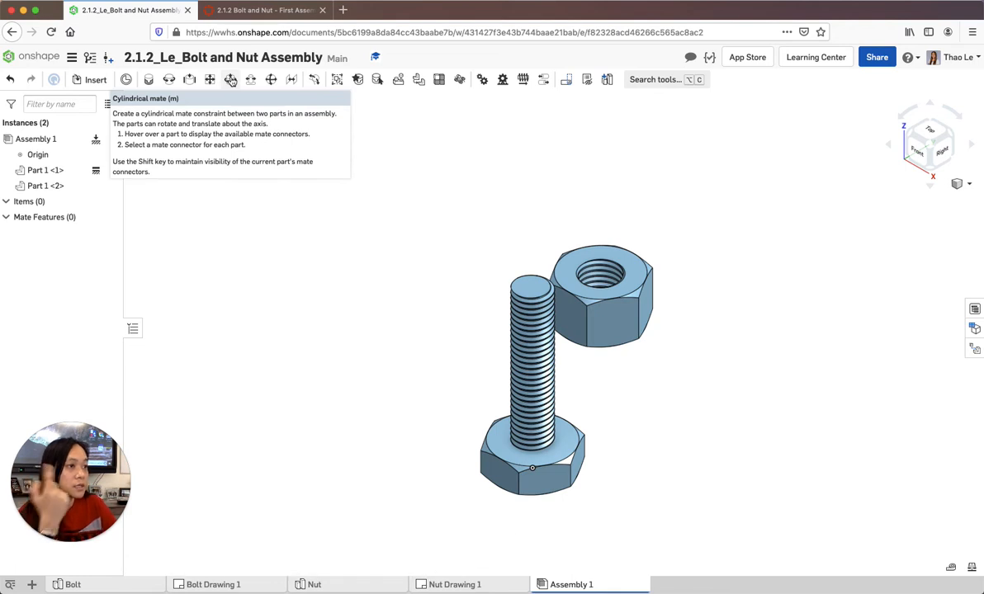
Create a cylindrical mate from the bolt's top connector to the nut hole's connector, viewed isometric
click(231, 79)
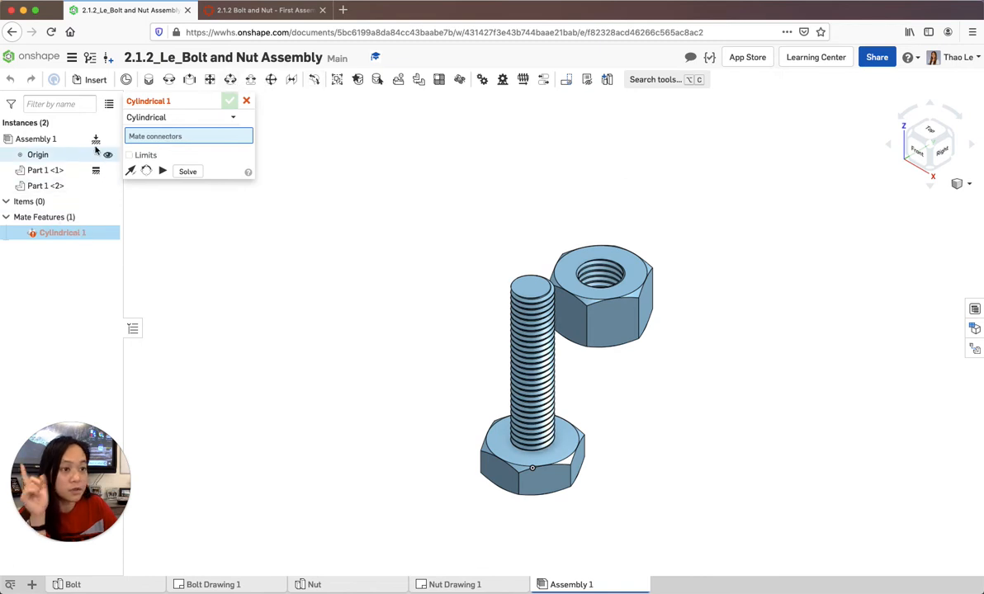
mouse_move(373, 298)
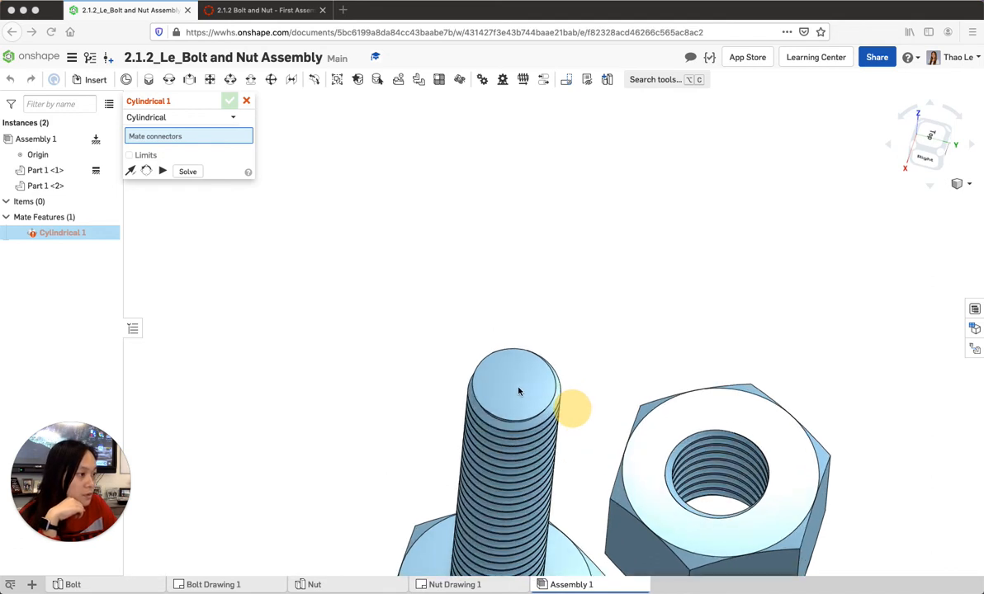
click(513, 383)
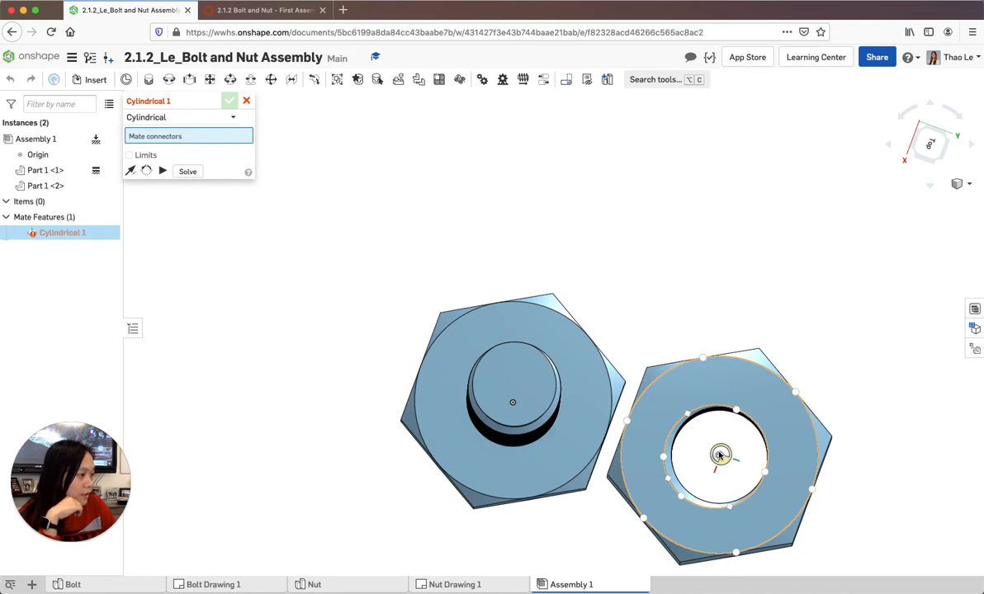
click(719, 455)
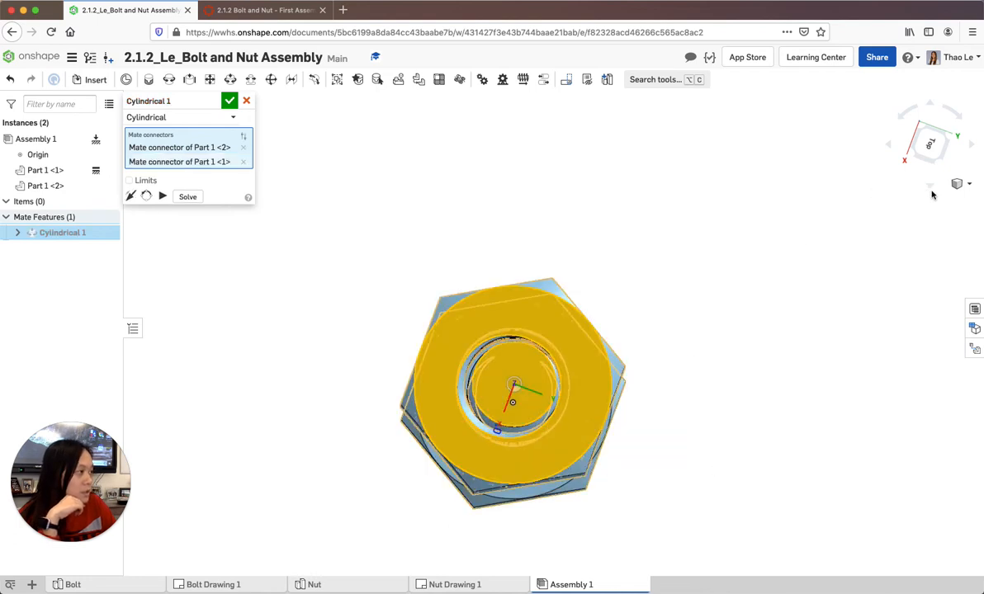
click(965, 184)
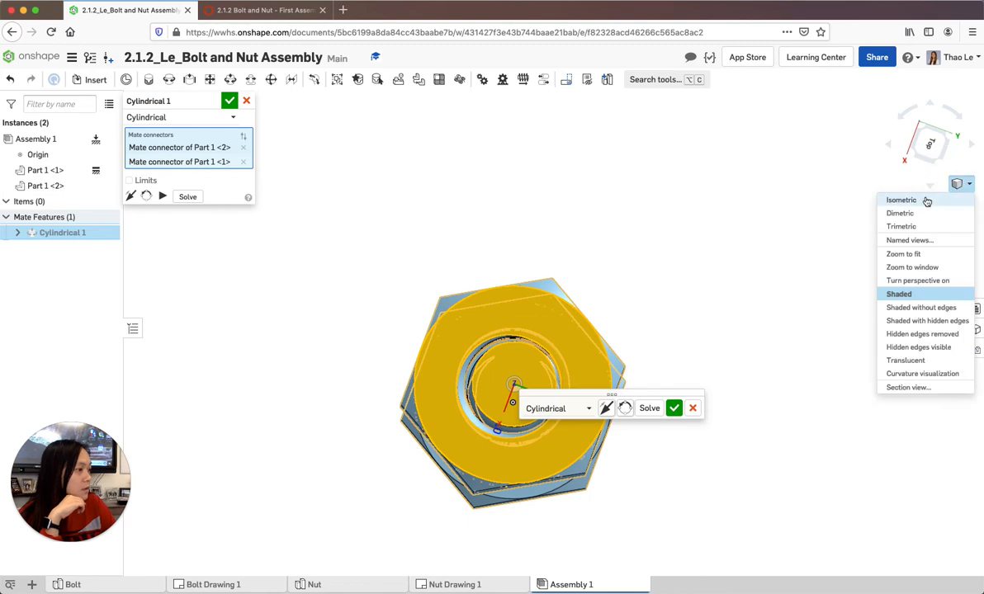
click(901, 200)
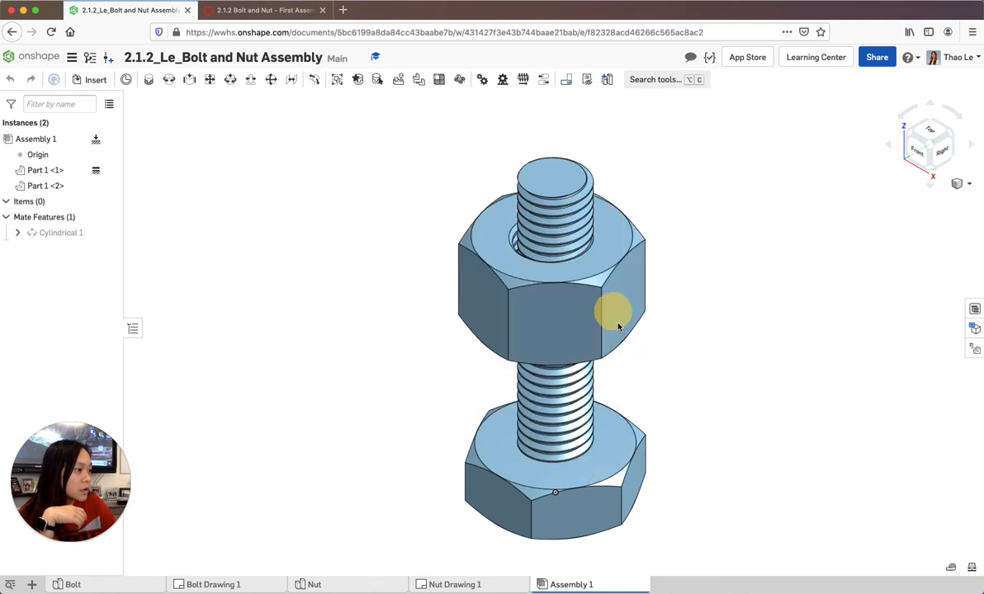
Slide the nut down the shaft near the bolt head and reopen Cylindrical 1 for editing
drag(614, 311, 607, 376)
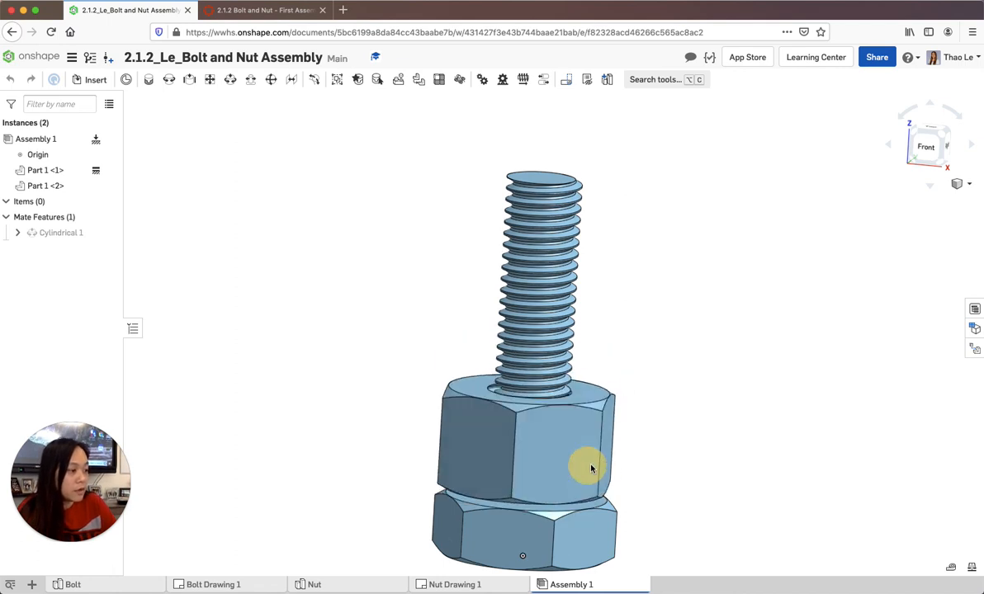
click(590, 469)
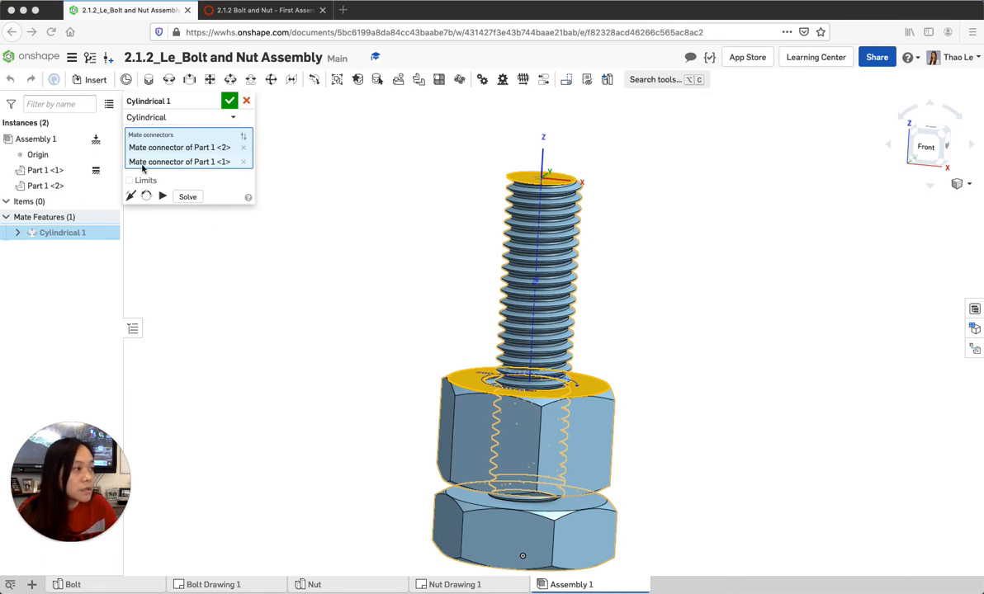
mouse_move(144, 185)
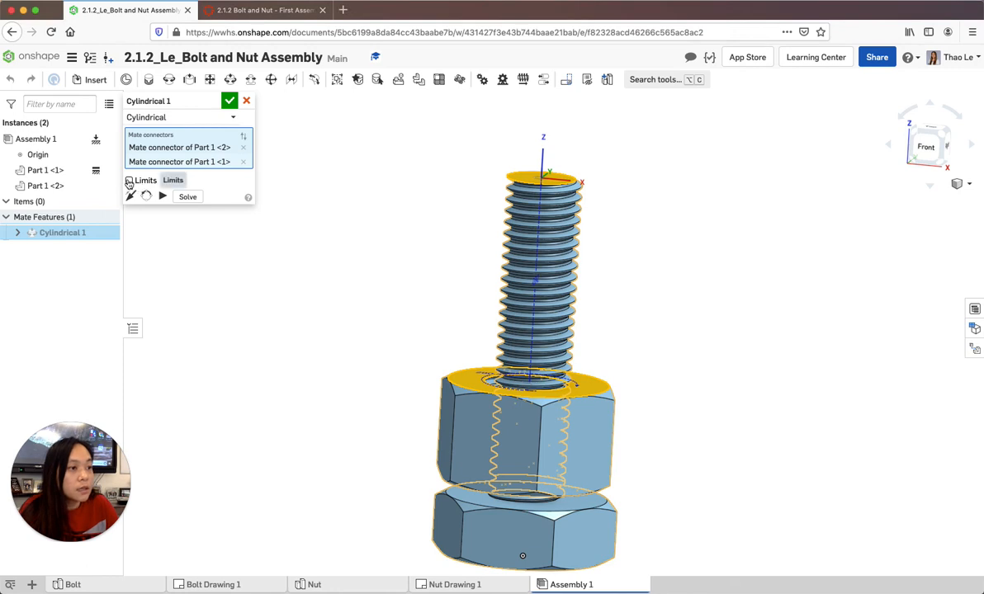
Enable Limits on Cylindrical 1 with minimum 0 in and maximum 1 in, and apply it
click(129, 180)
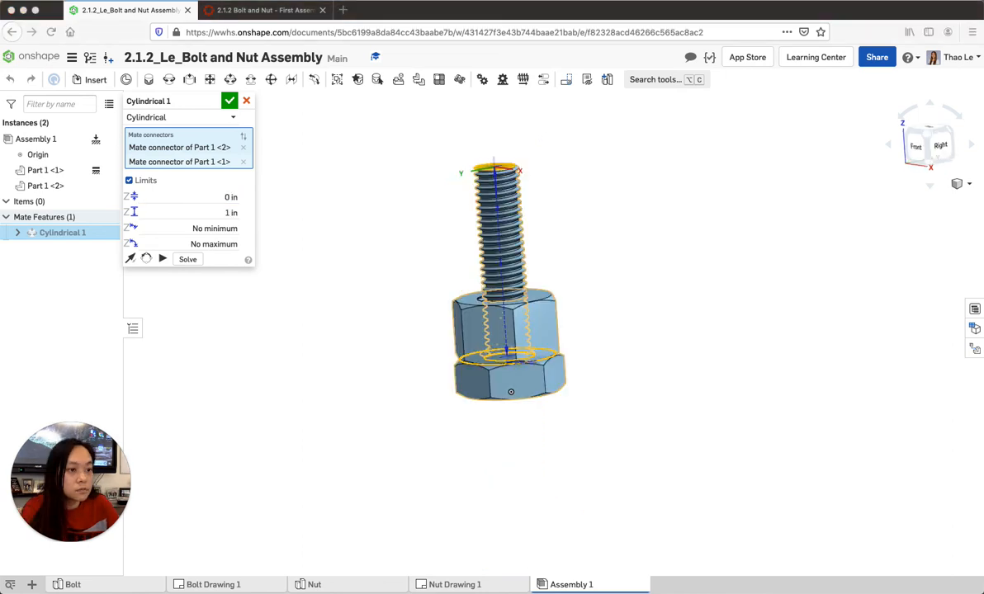
mouse_move(172, 205)
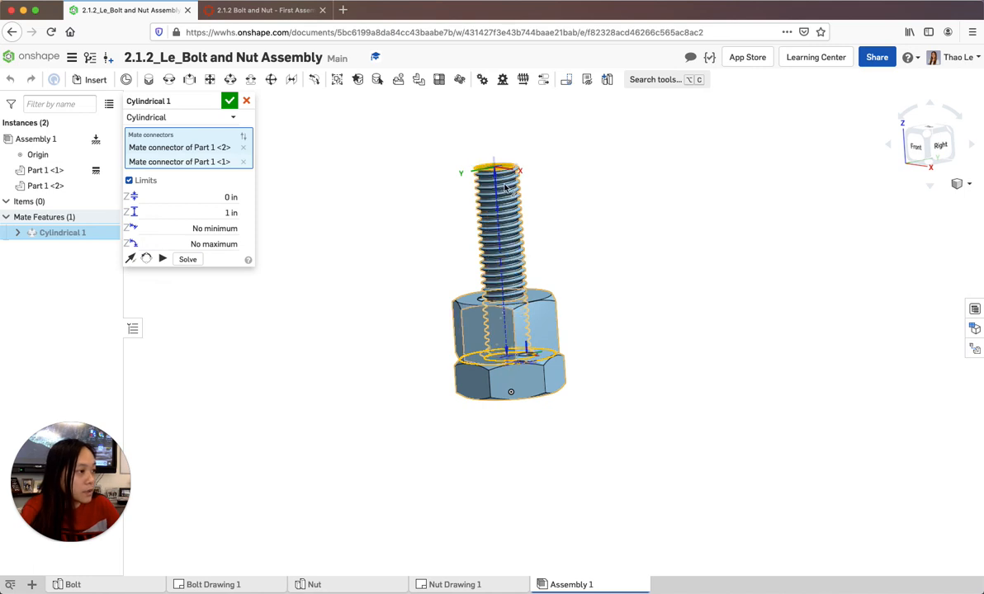
click(512, 312)
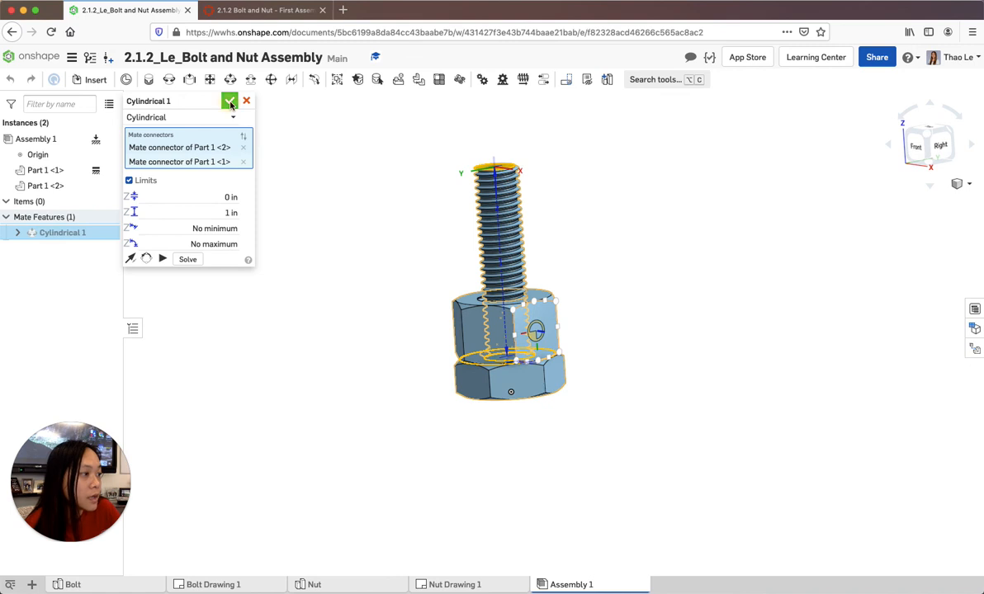
click(230, 101)
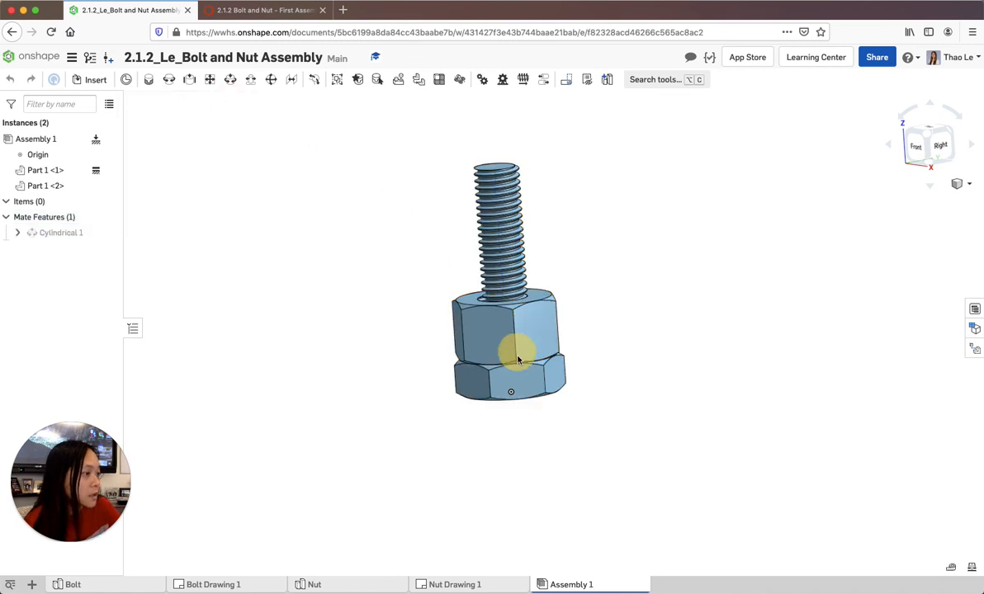